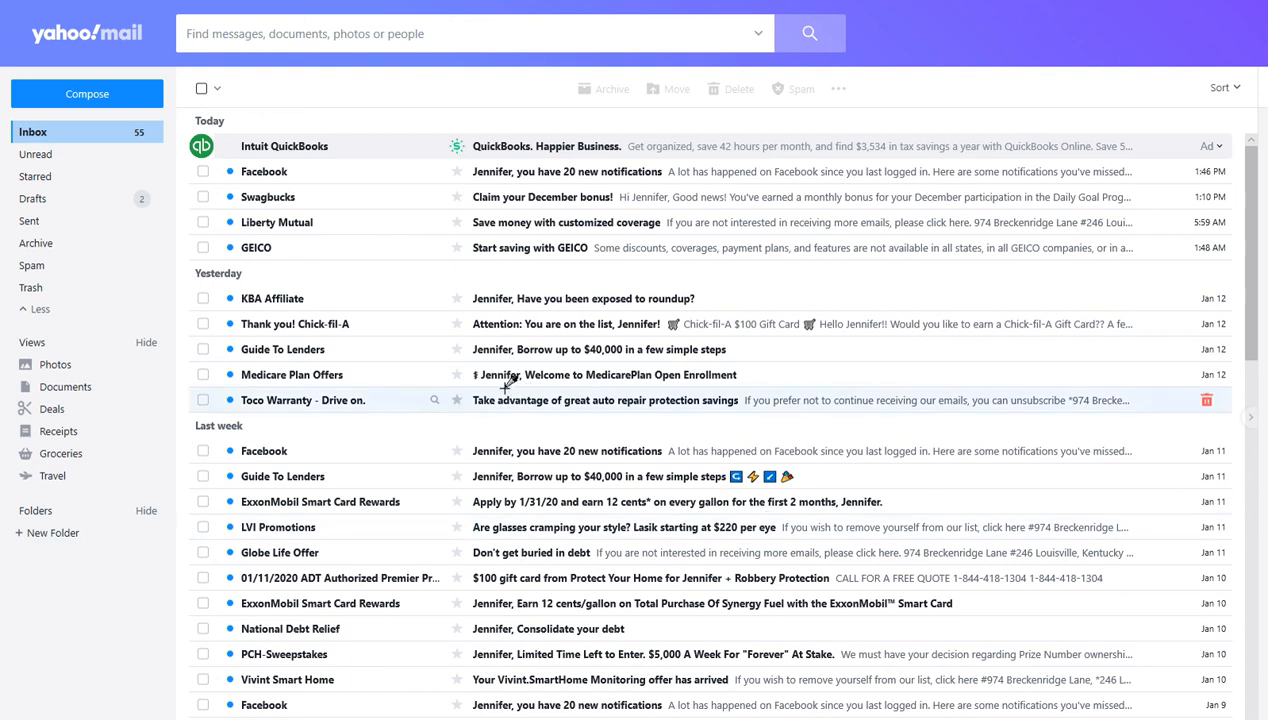
pyautogui.moveTo(500, 374)
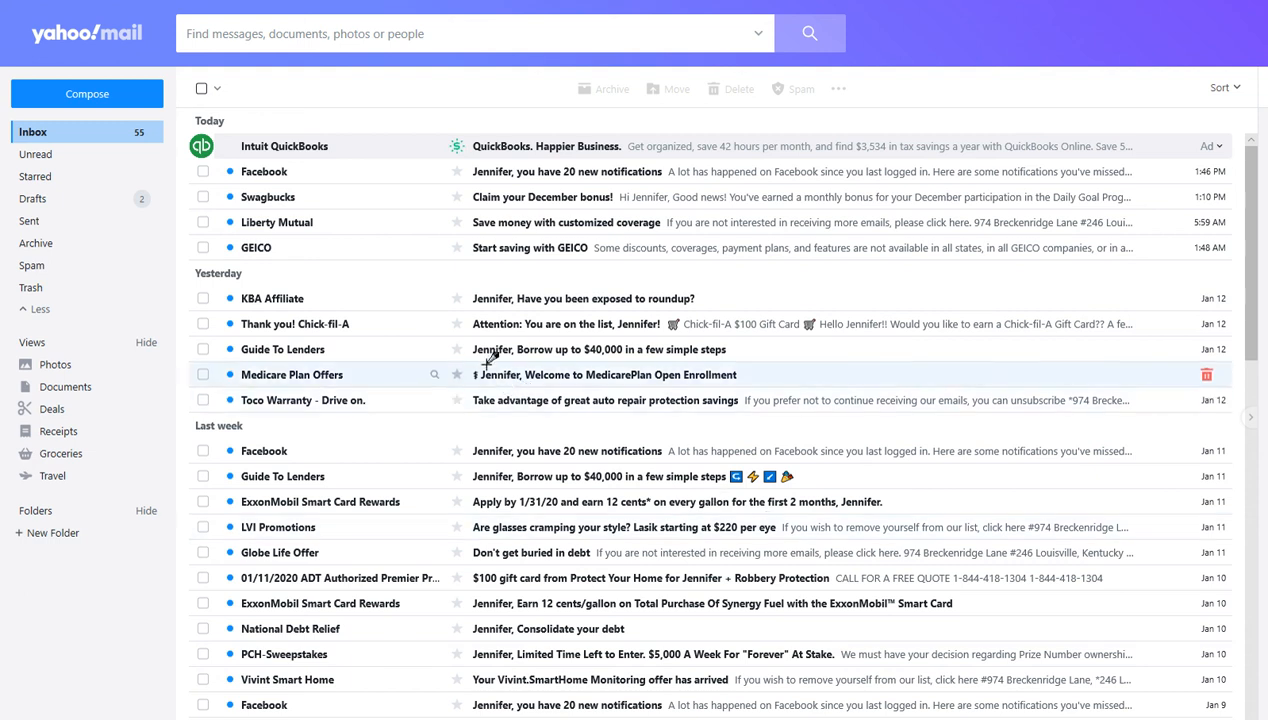
pyautogui.moveTo(192, 140)
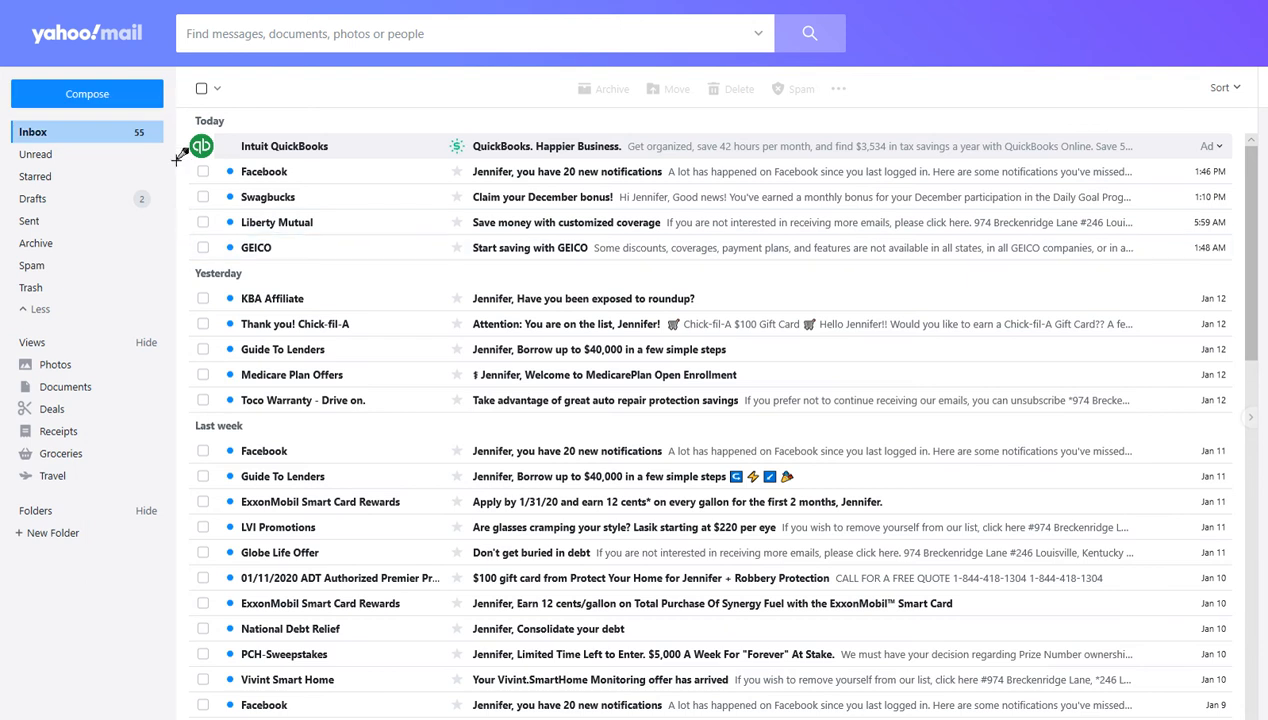
pyautogui.moveTo(267, 196)
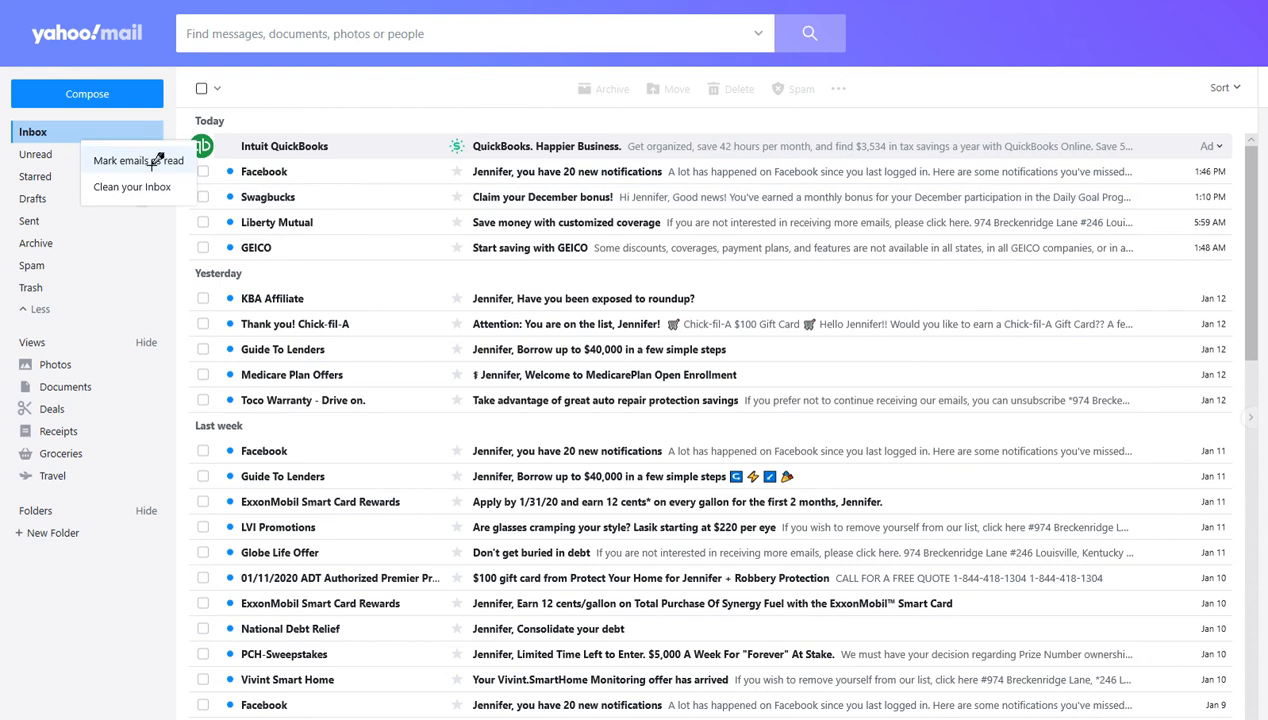
pyautogui.moveTo(138, 160)
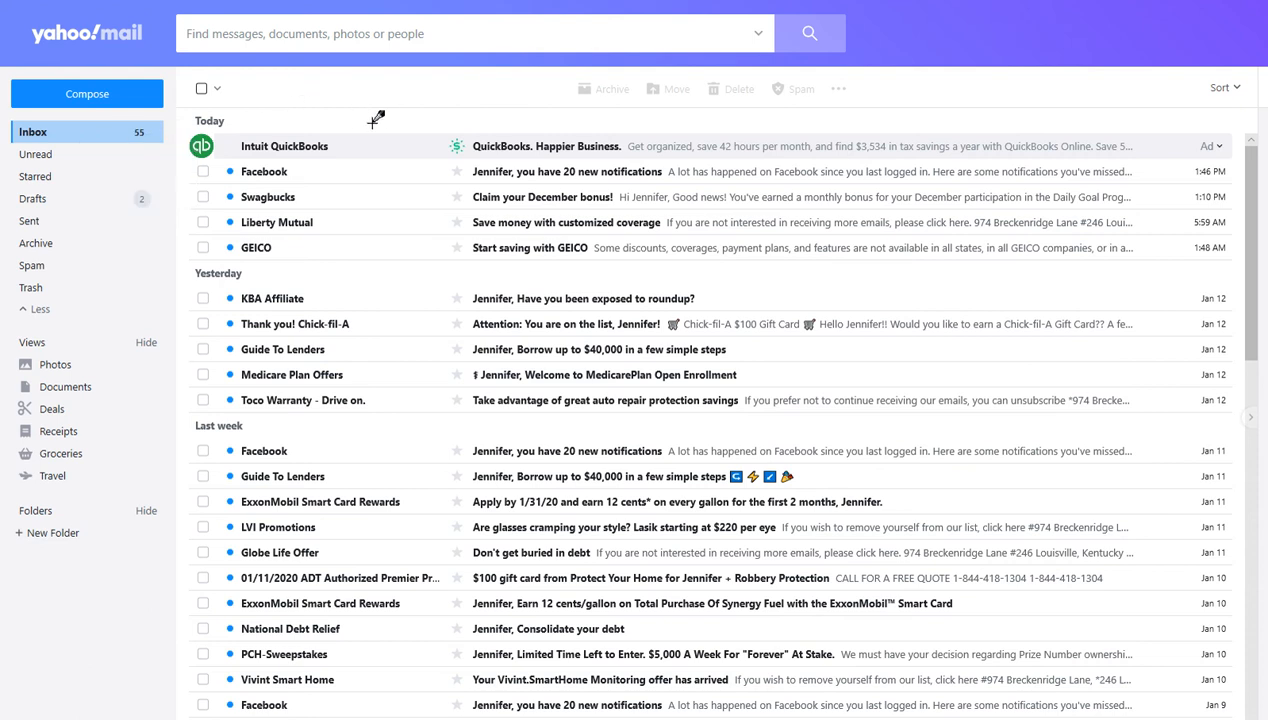
pyautogui.moveTo(418, 110)
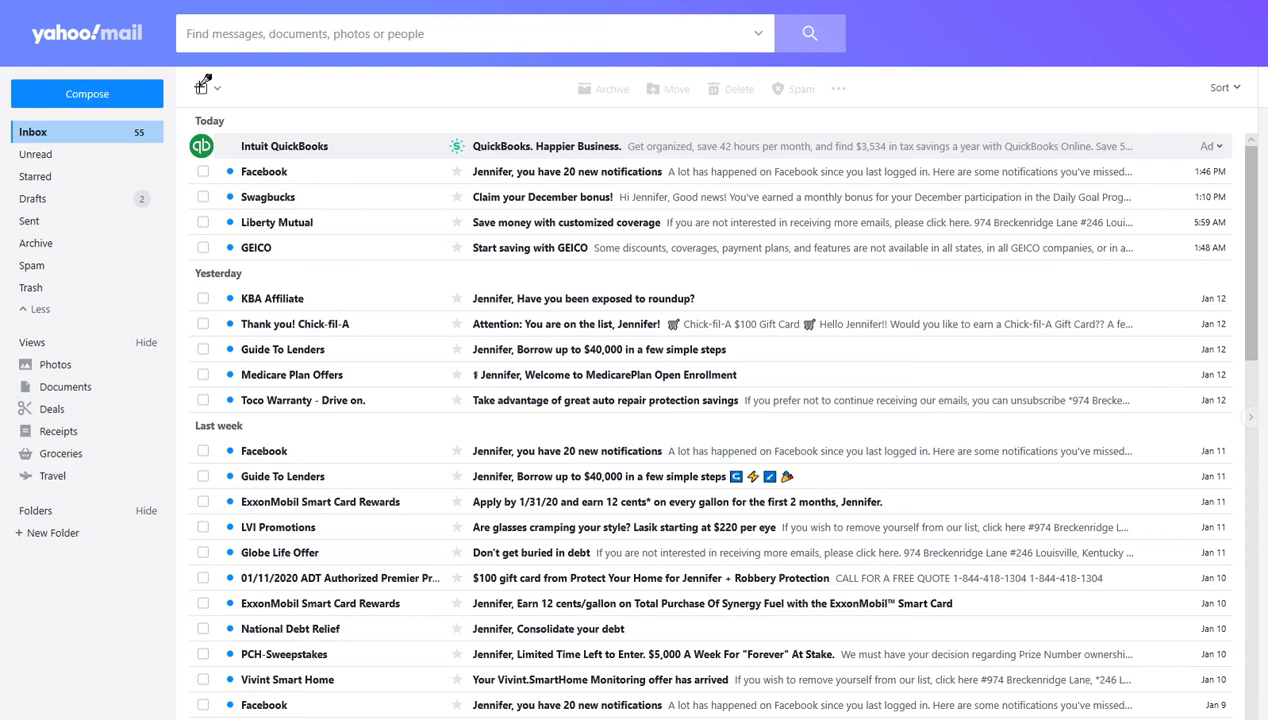
# Select all 64 inbox messages with the select-all checkbox and review the selection
pyautogui.click(202, 89)
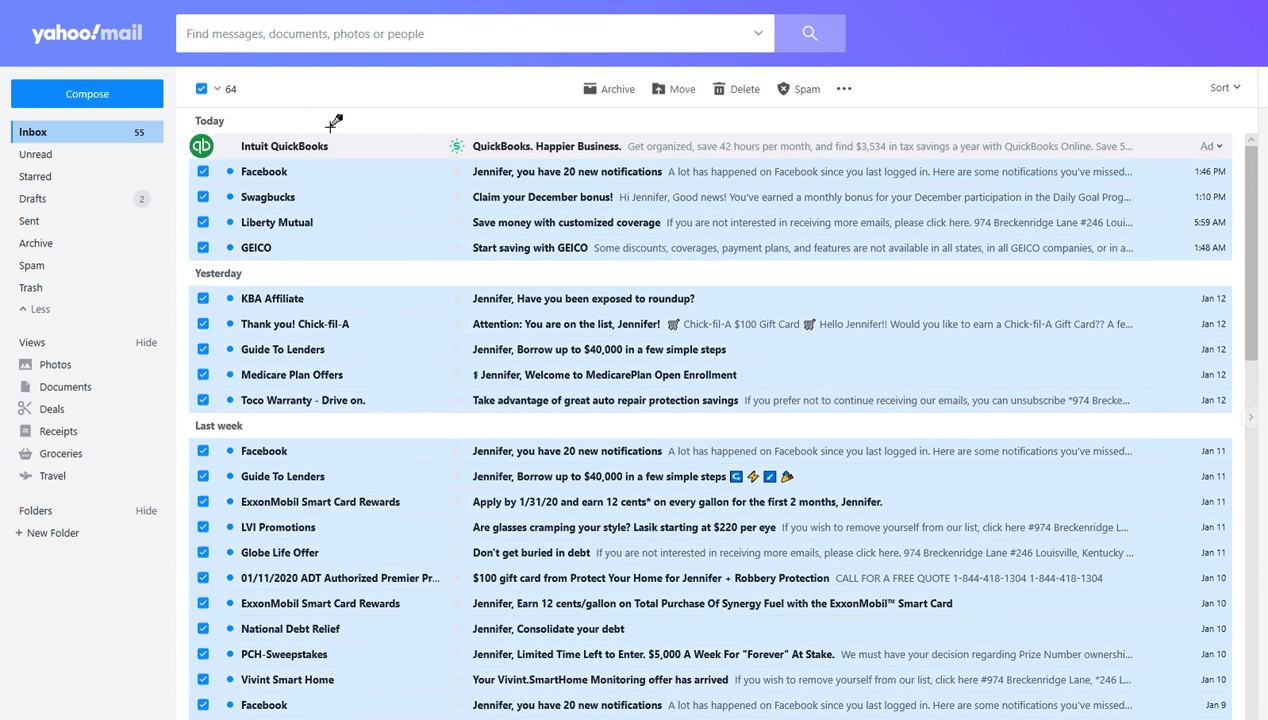
pyautogui.moveTo(358, 163)
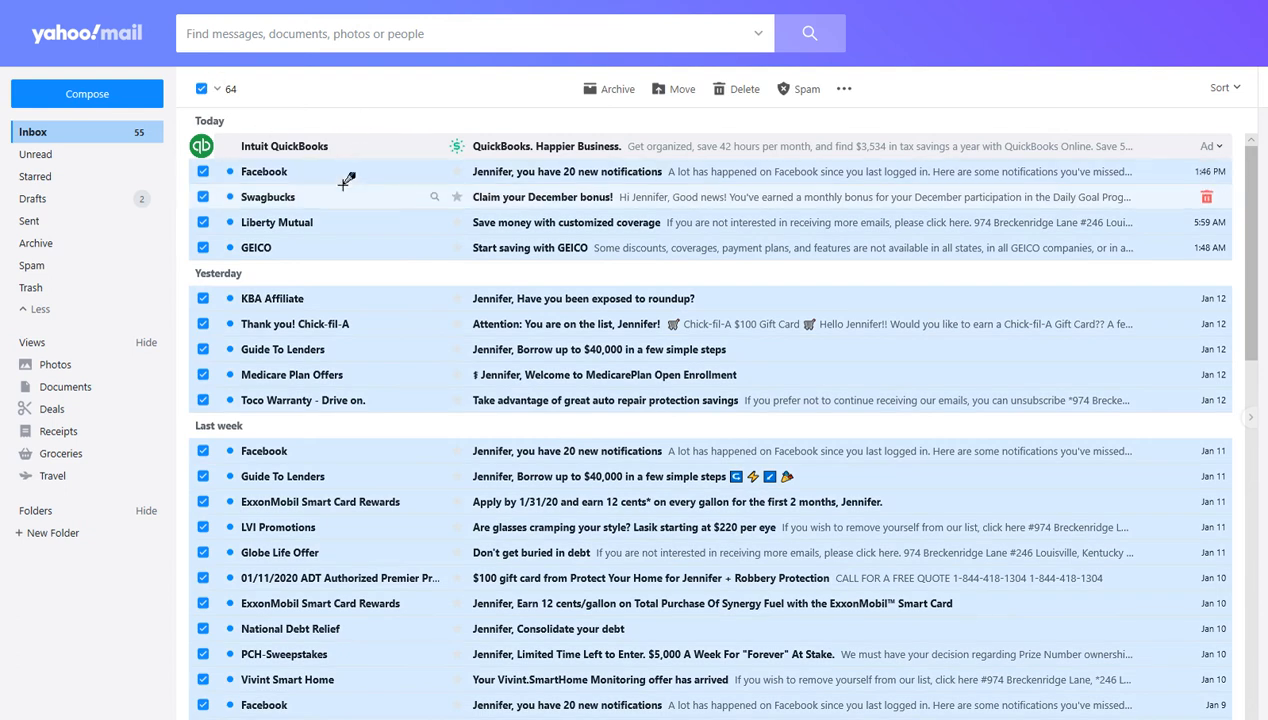
pyautogui.moveTo(462, 572)
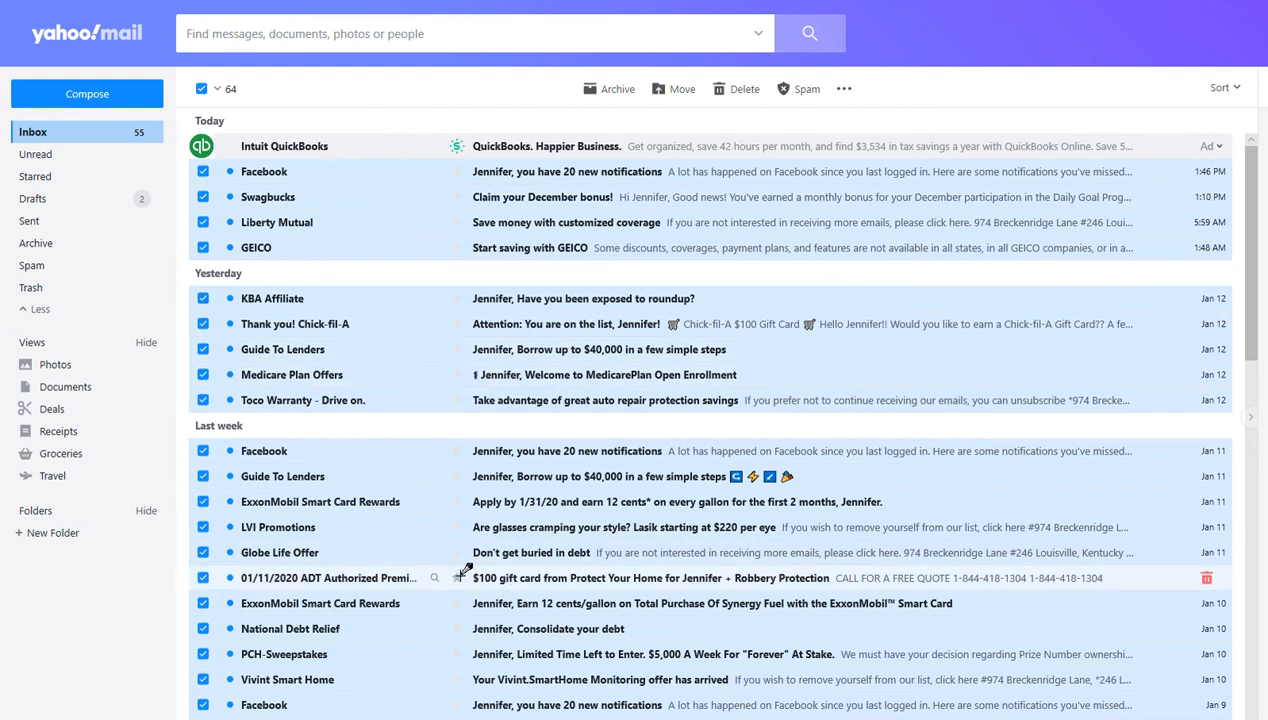
pyautogui.scroll(-3)
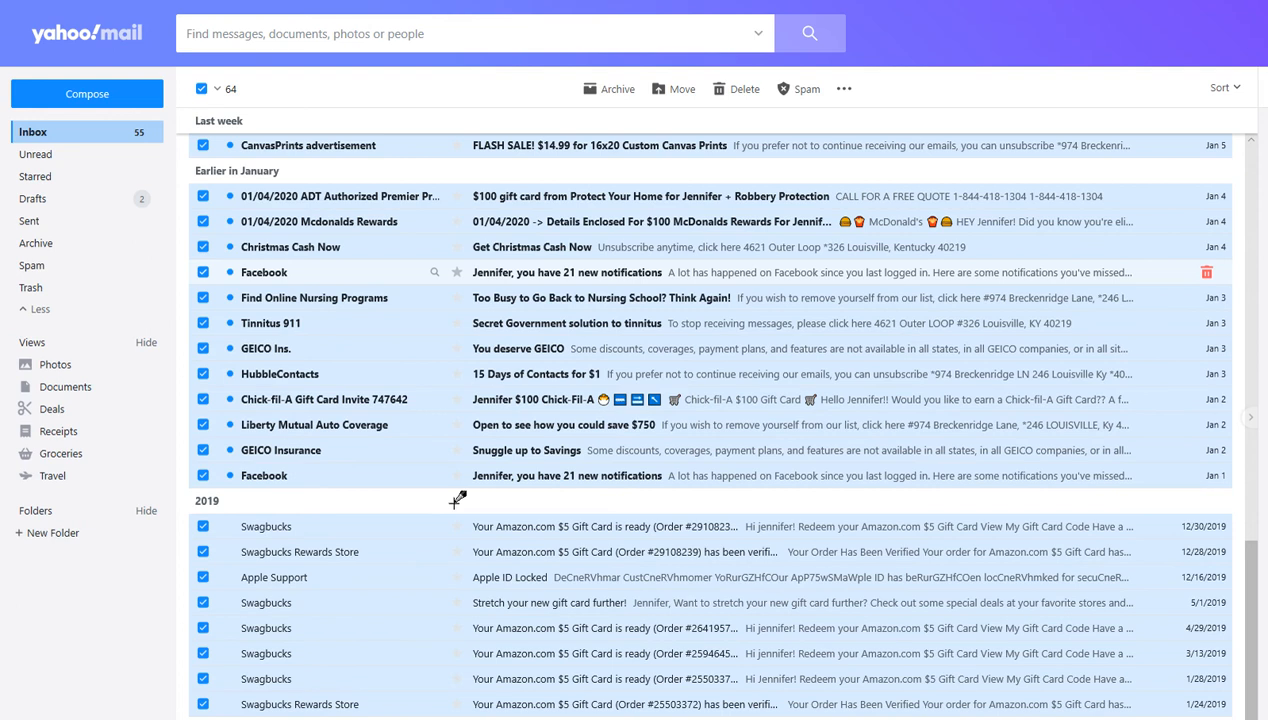
pyautogui.scroll(3)
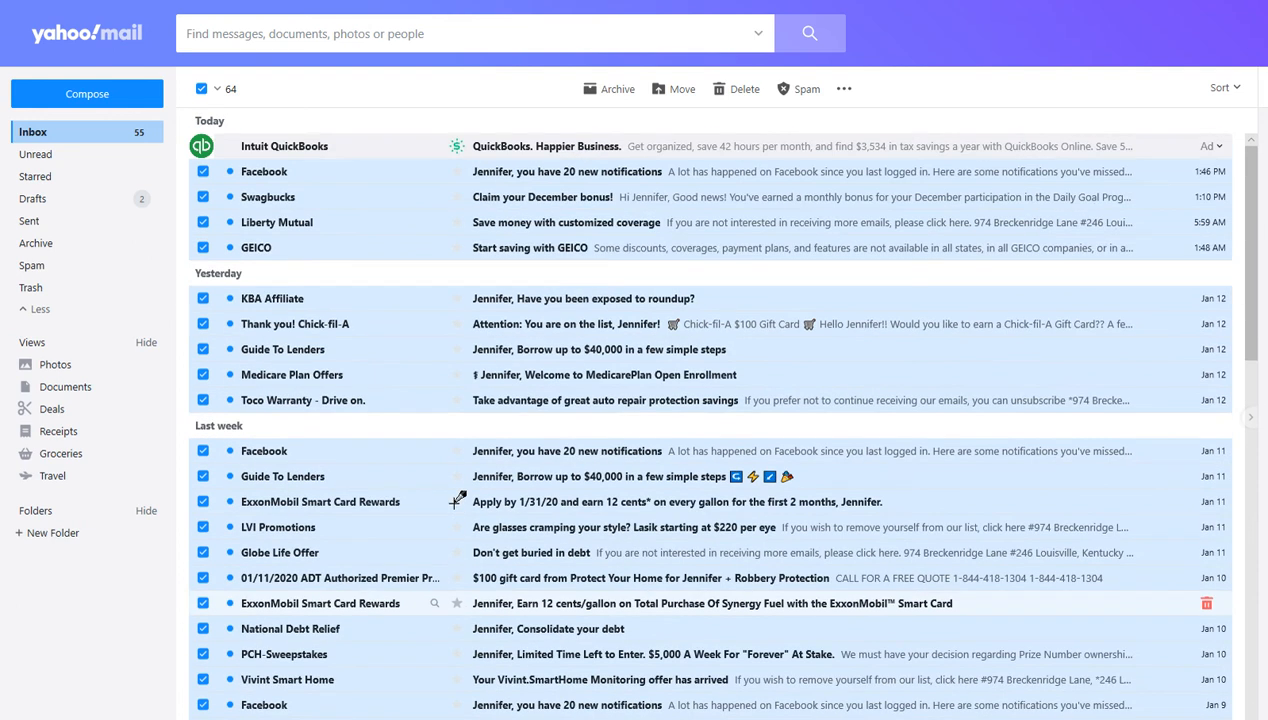
pyautogui.moveTo(345, 298)
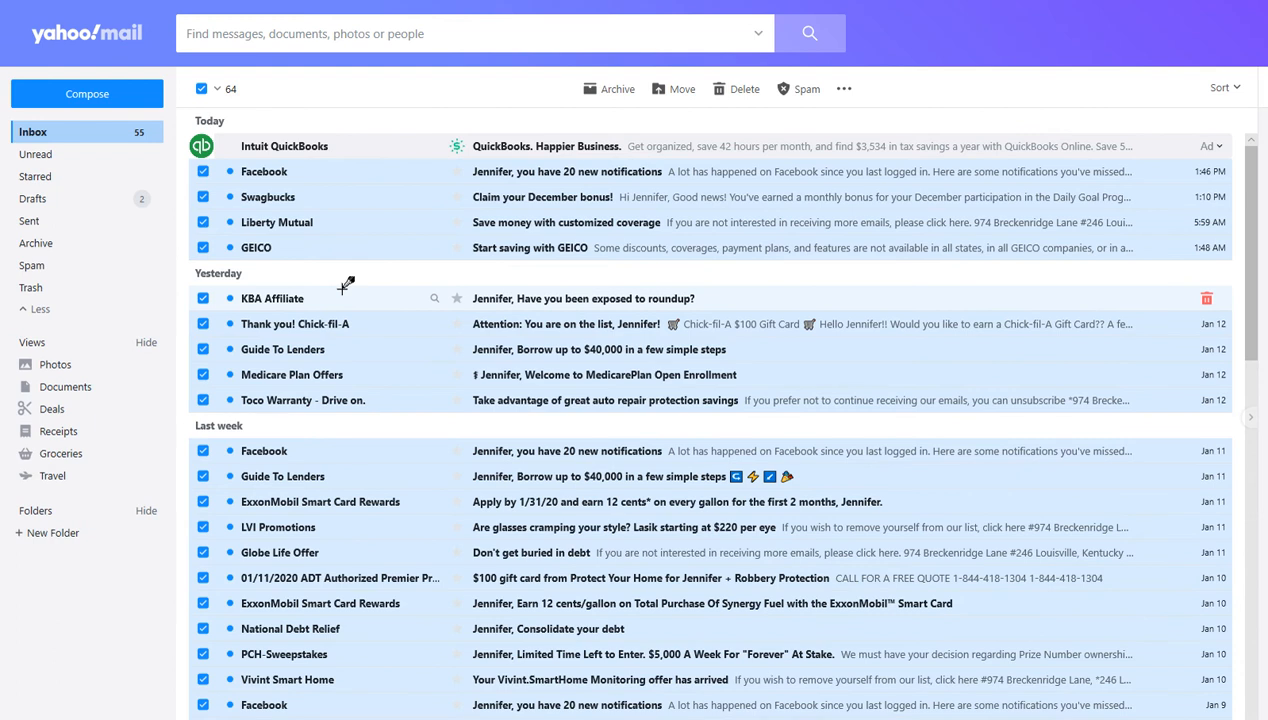
pyautogui.moveTo(848, 82)
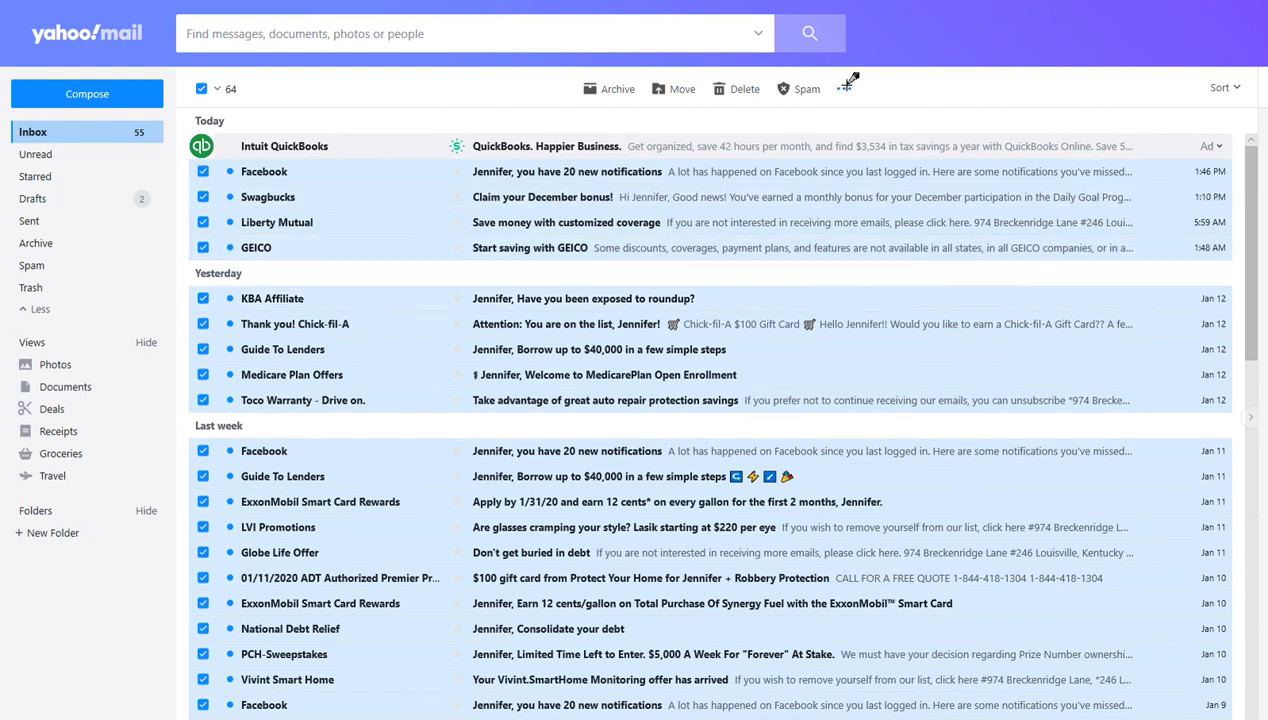
# Narrow the selection to the four messages and apply Mark as read from More options
pyautogui.click(843, 88)
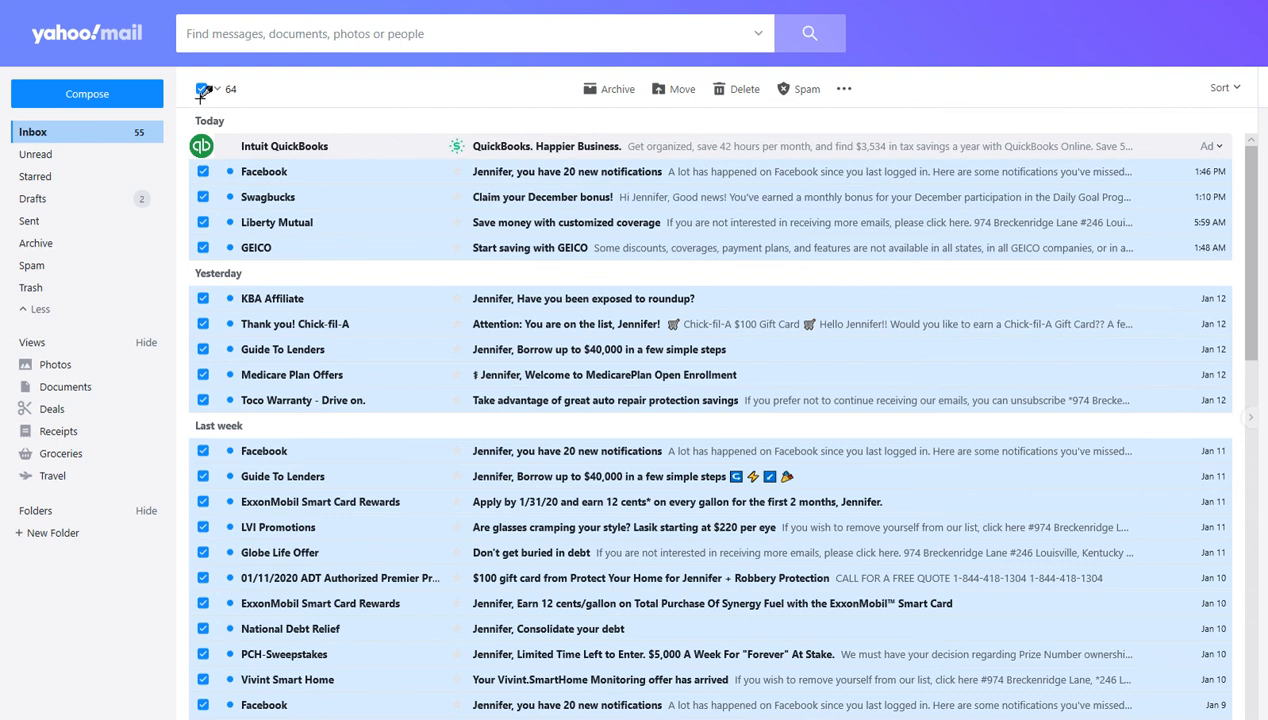
pyautogui.click(202, 88)
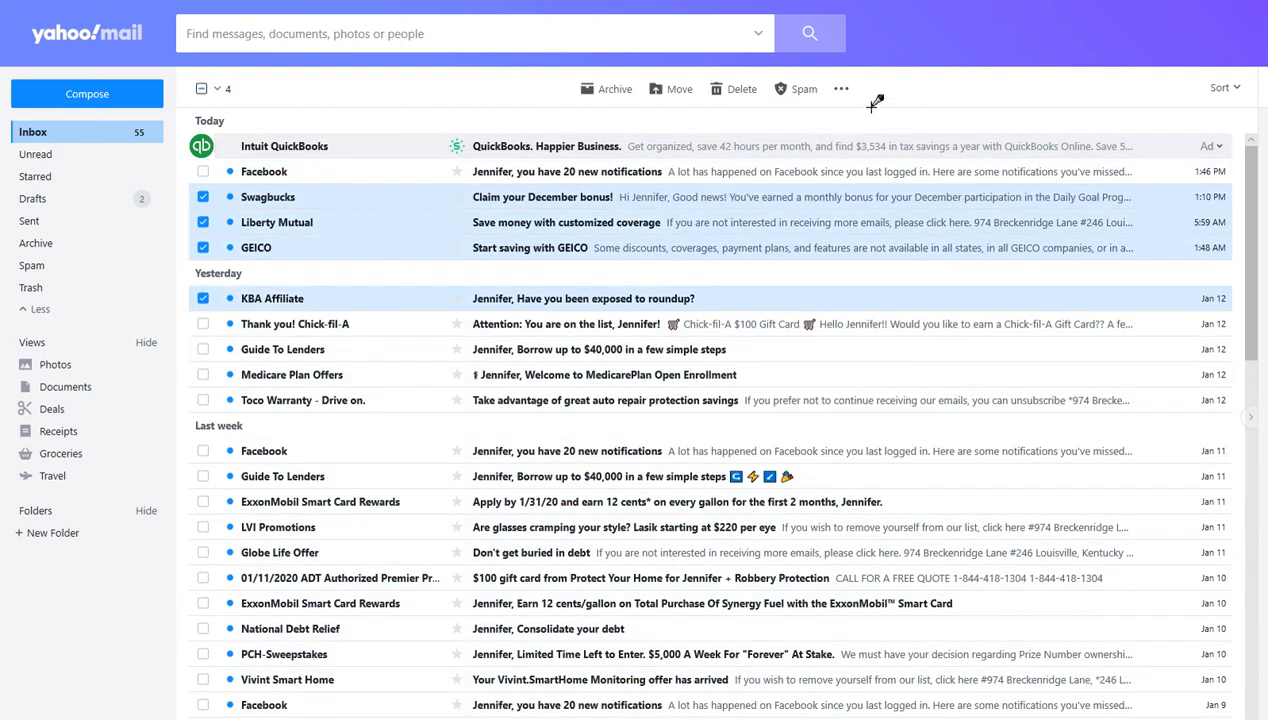
pyautogui.moveTo(841, 88)
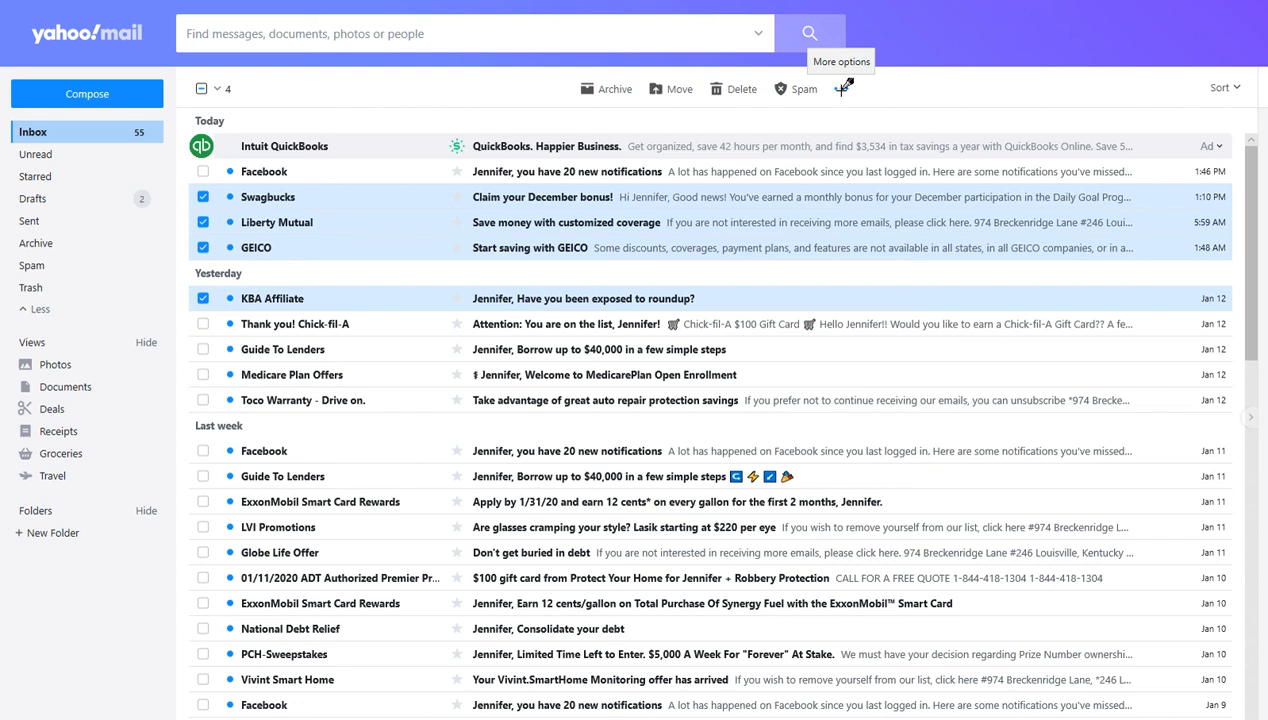
pyautogui.click(843, 88)
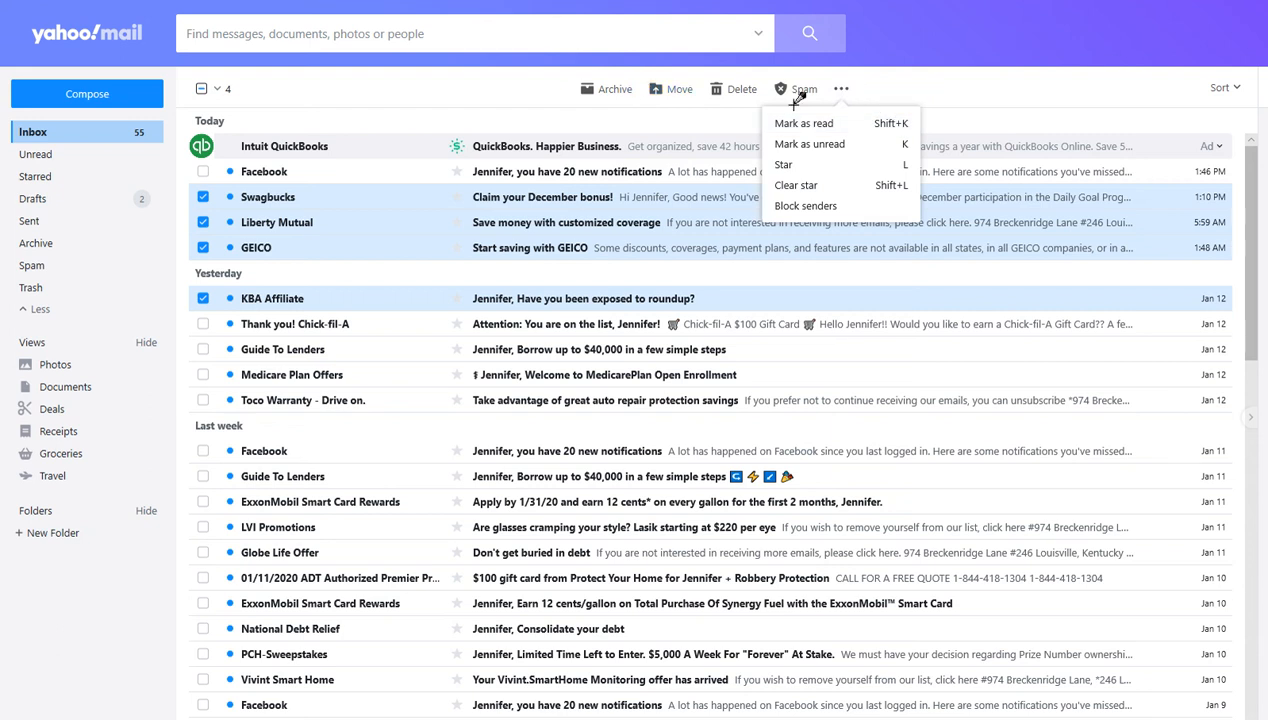
pyautogui.moveTo(803, 122)
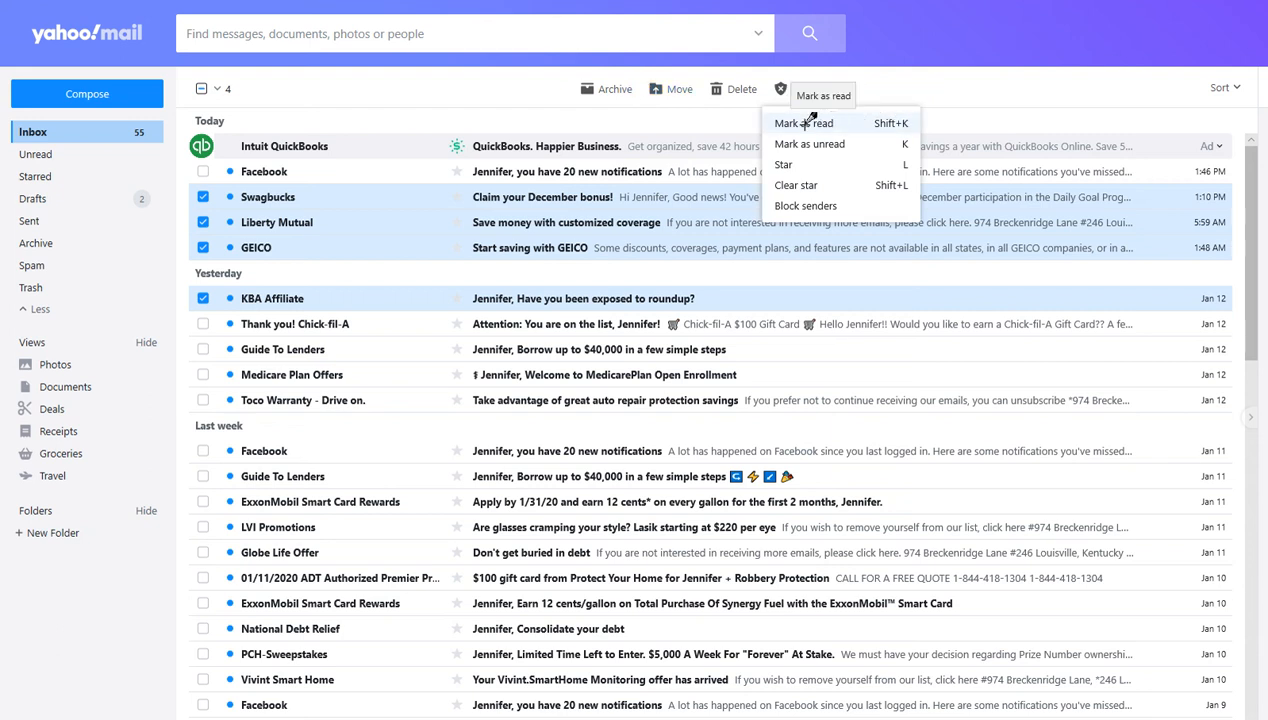
pyautogui.click(803, 122)
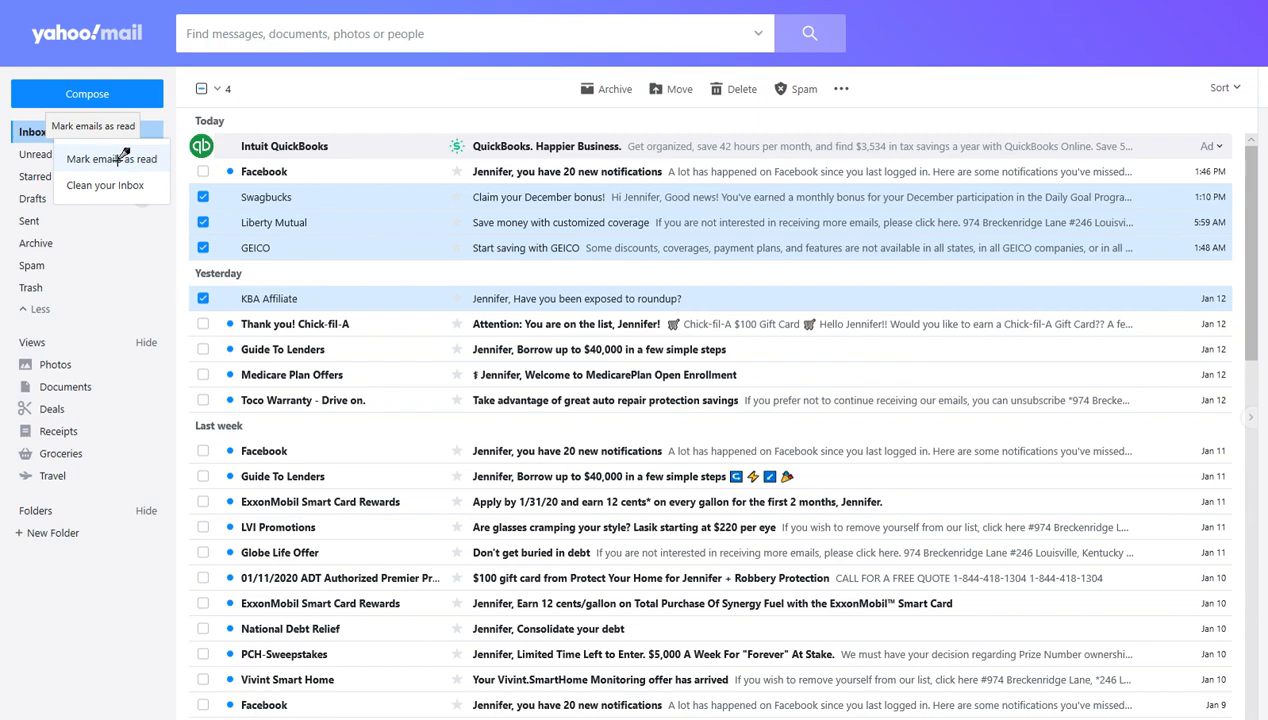
# Use the Inbox folder dropdown's 'Mark emails as read' to clear the unread count
pyautogui.click(111, 158)
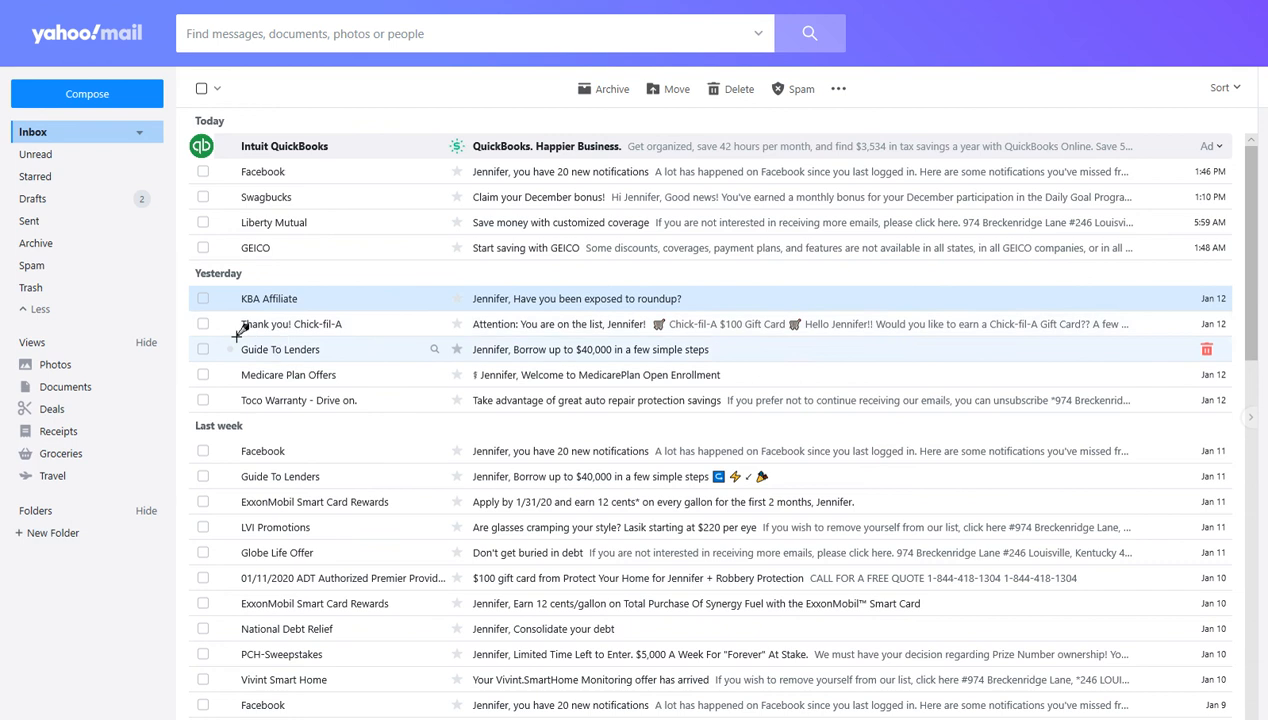
pyautogui.moveTo(237, 145)
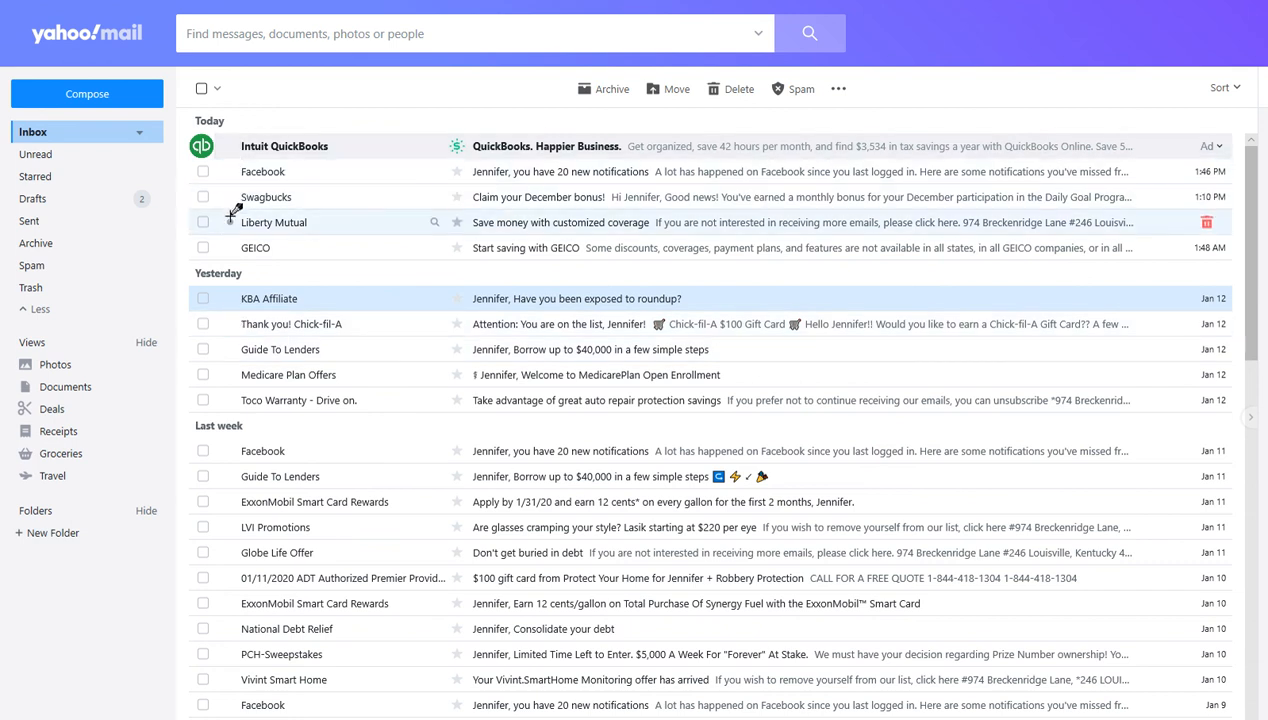
pyautogui.moveTo(255, 247)
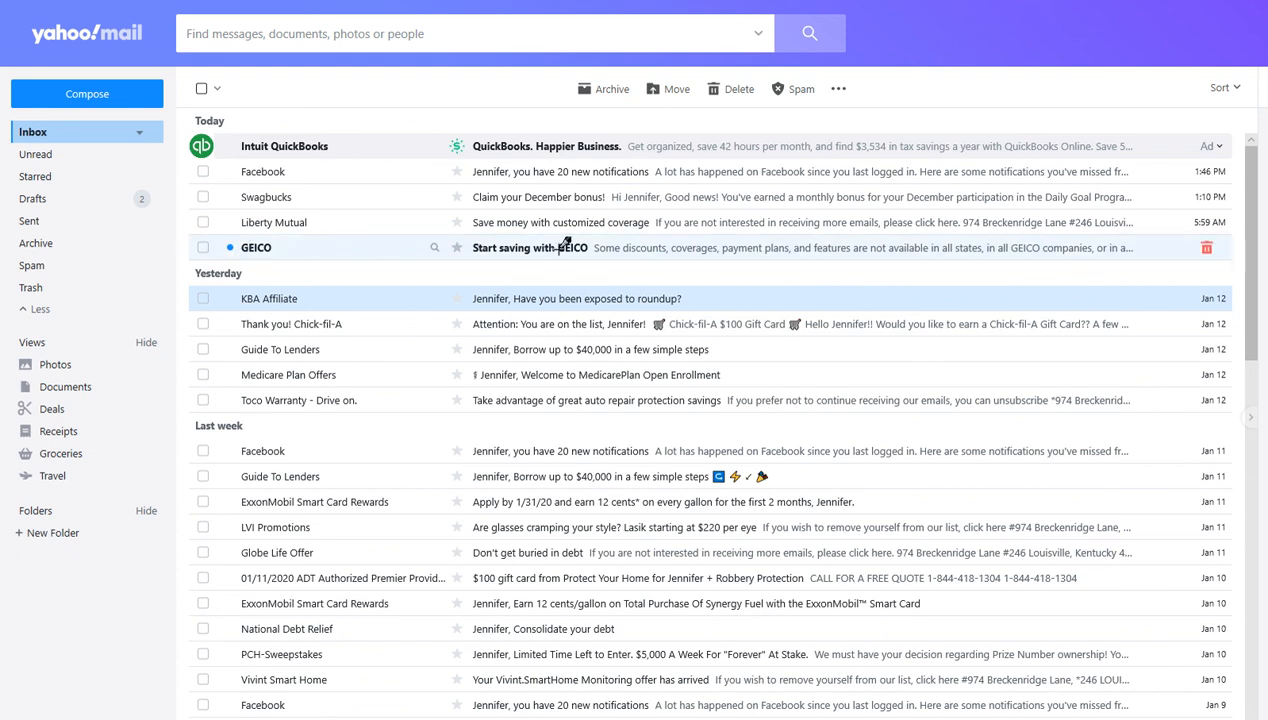
pyautogui.moveTo(237, 247)
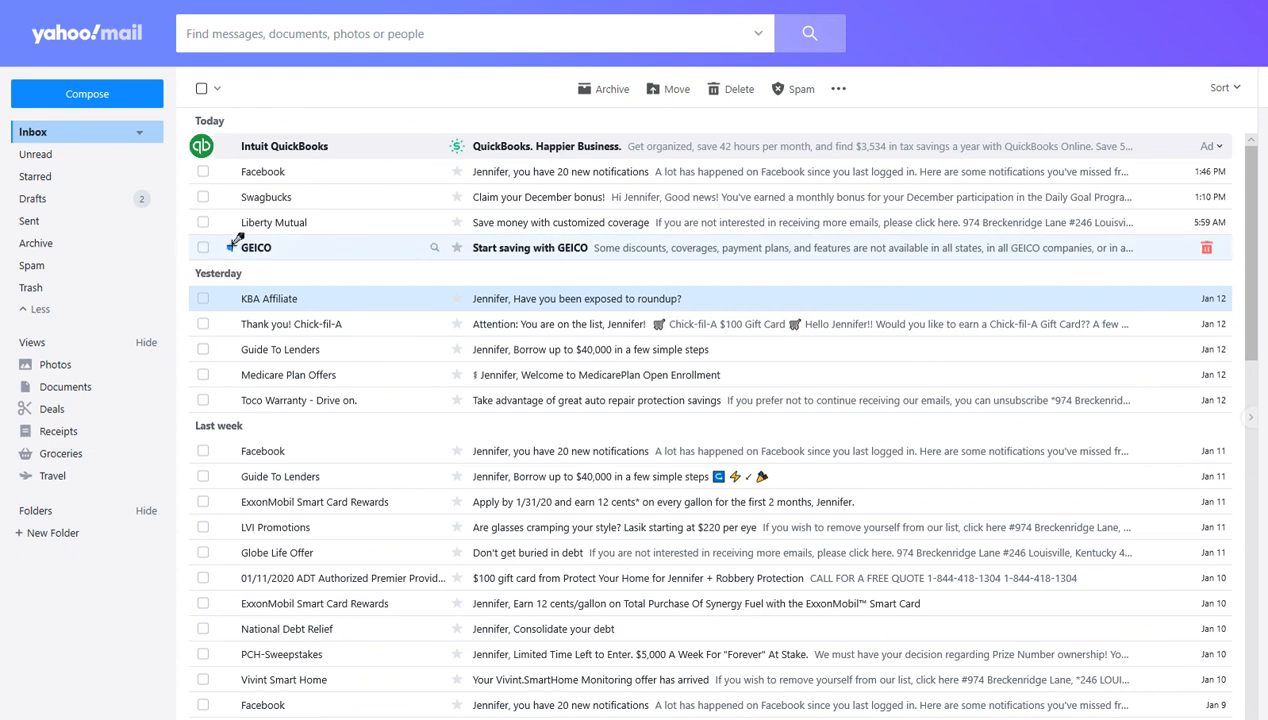
pyautogui.moveTo(207, 323)
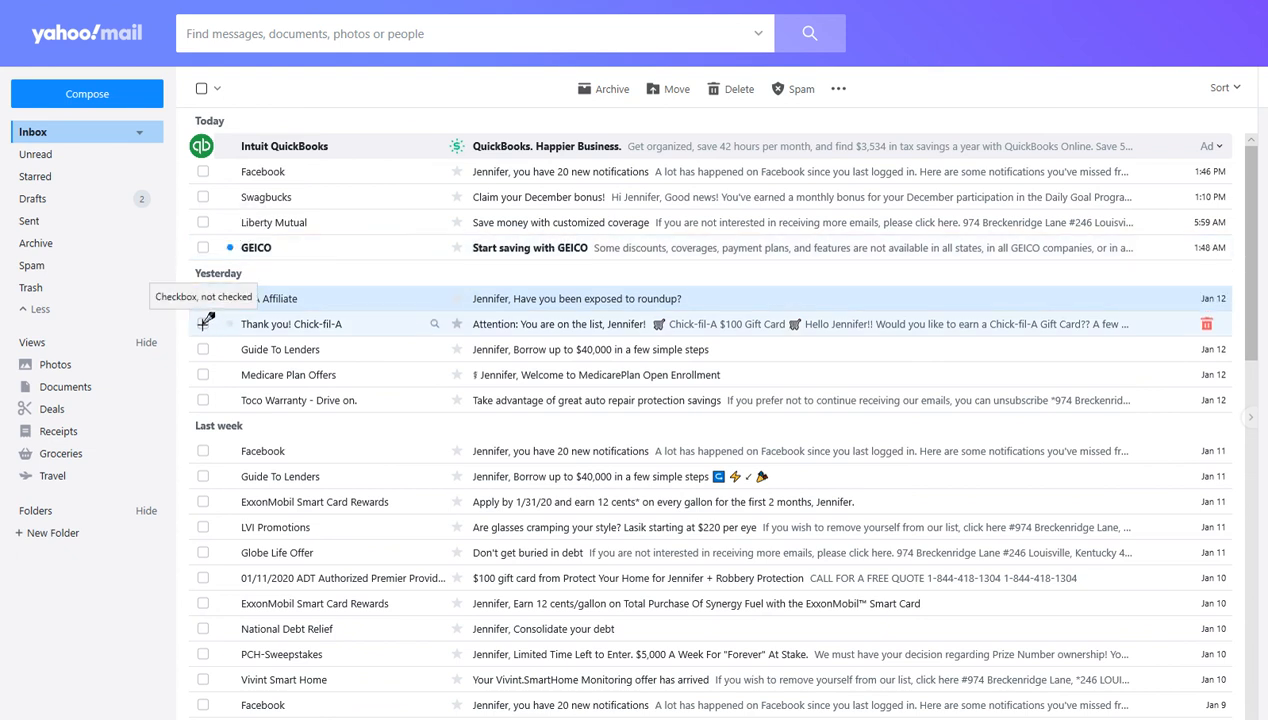
# Check the Chick-fil-A message, look at More options, then uncheck it again
pyautogui.click(203, 323)
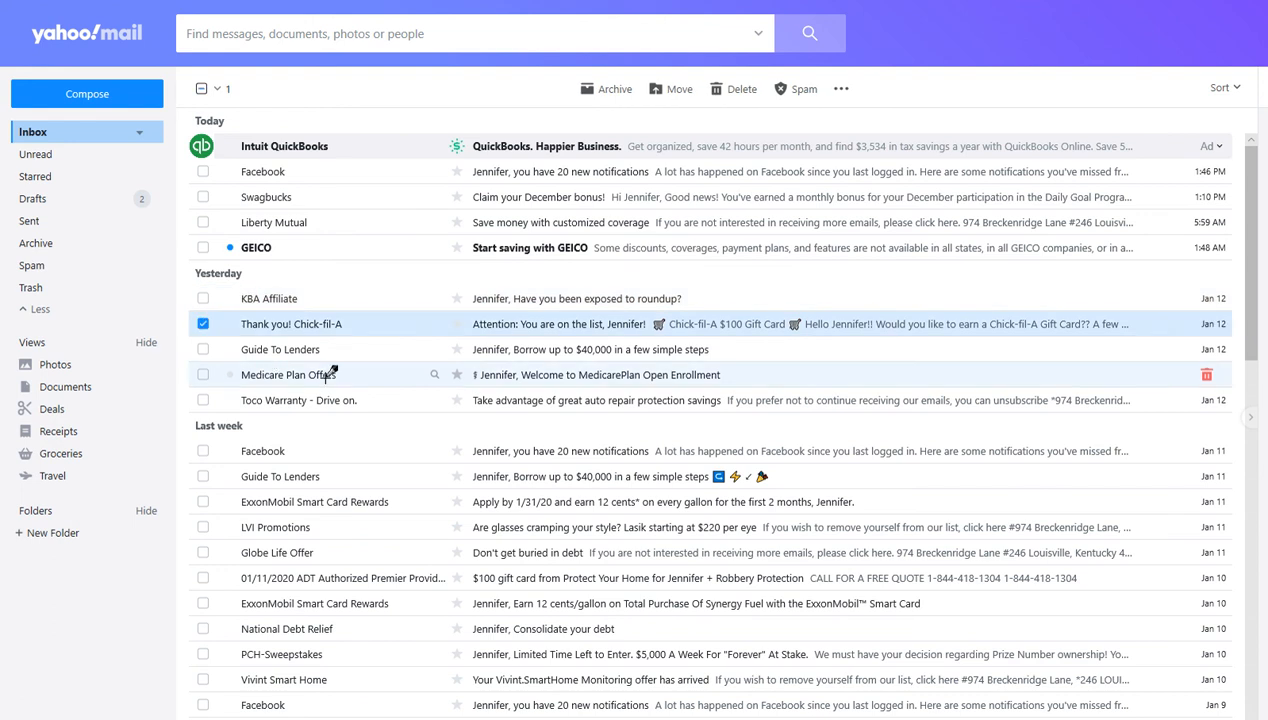
pyautogui.moveTo(841, 88)
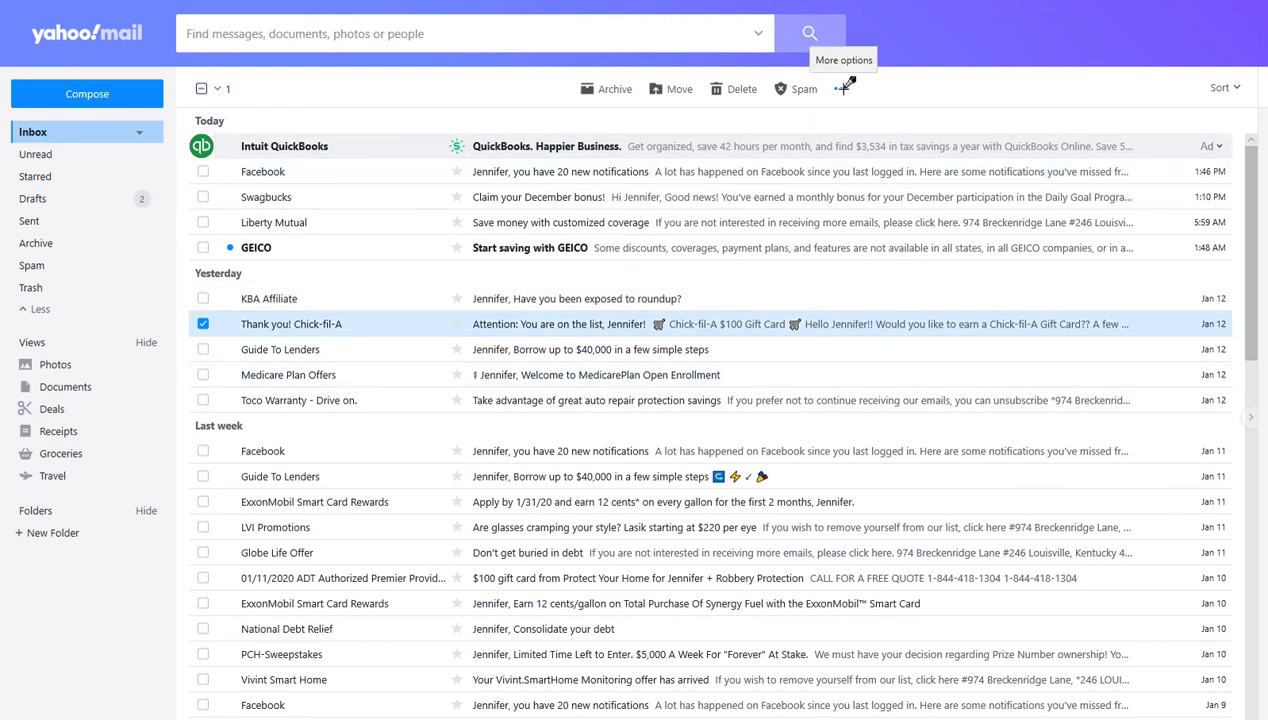
pyautogui.click(843, 88)
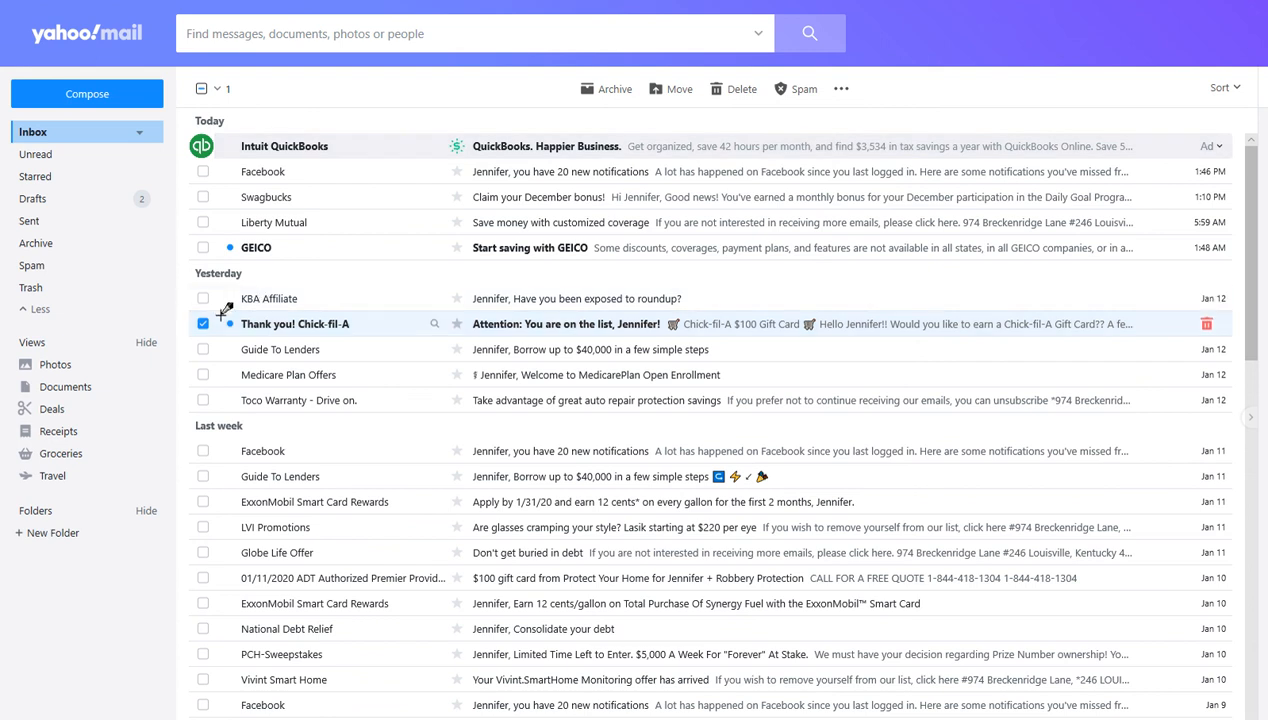
pyautogui.click(203, 323)
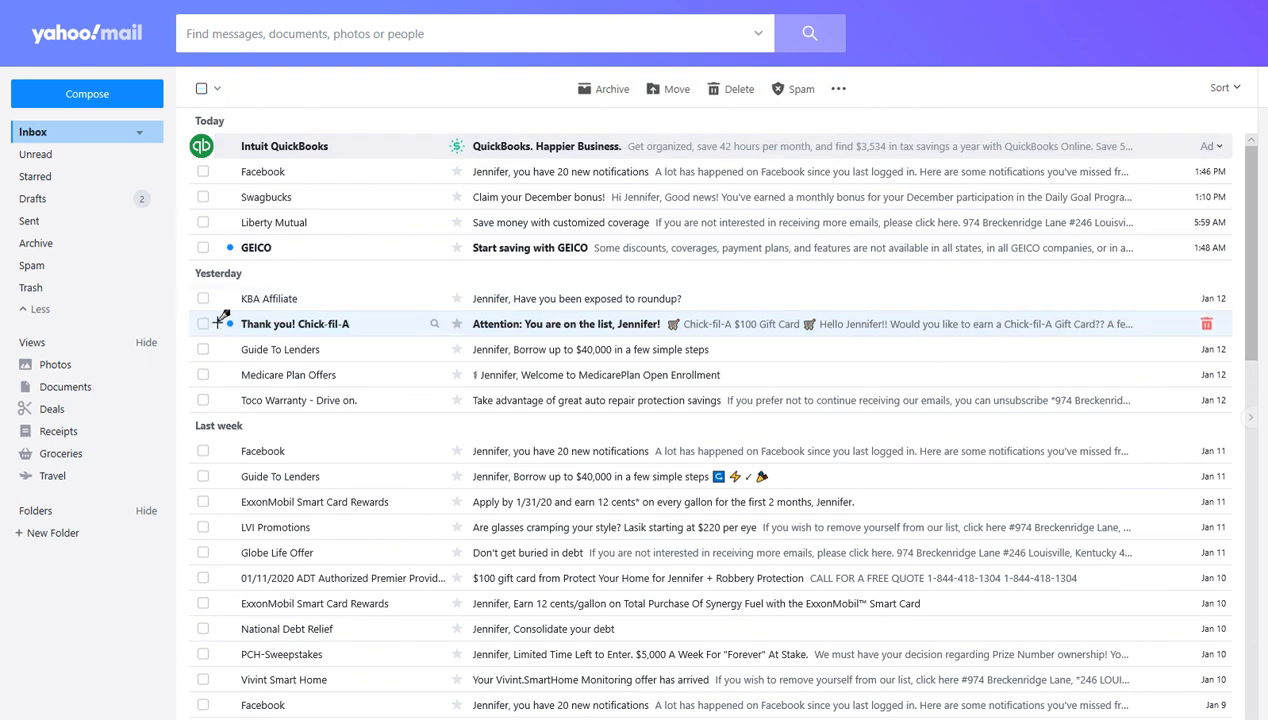
pyautogui.moveTo(238, 222)
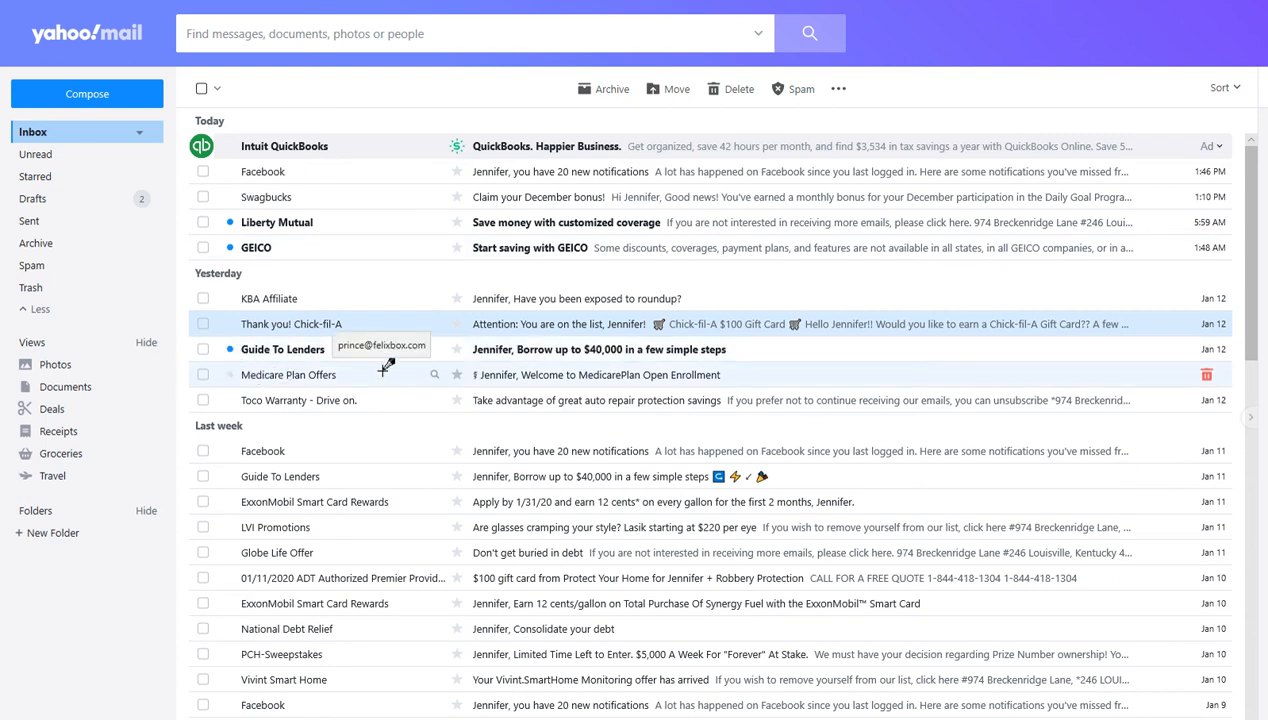
pyautogui.moveTo(520, 455)
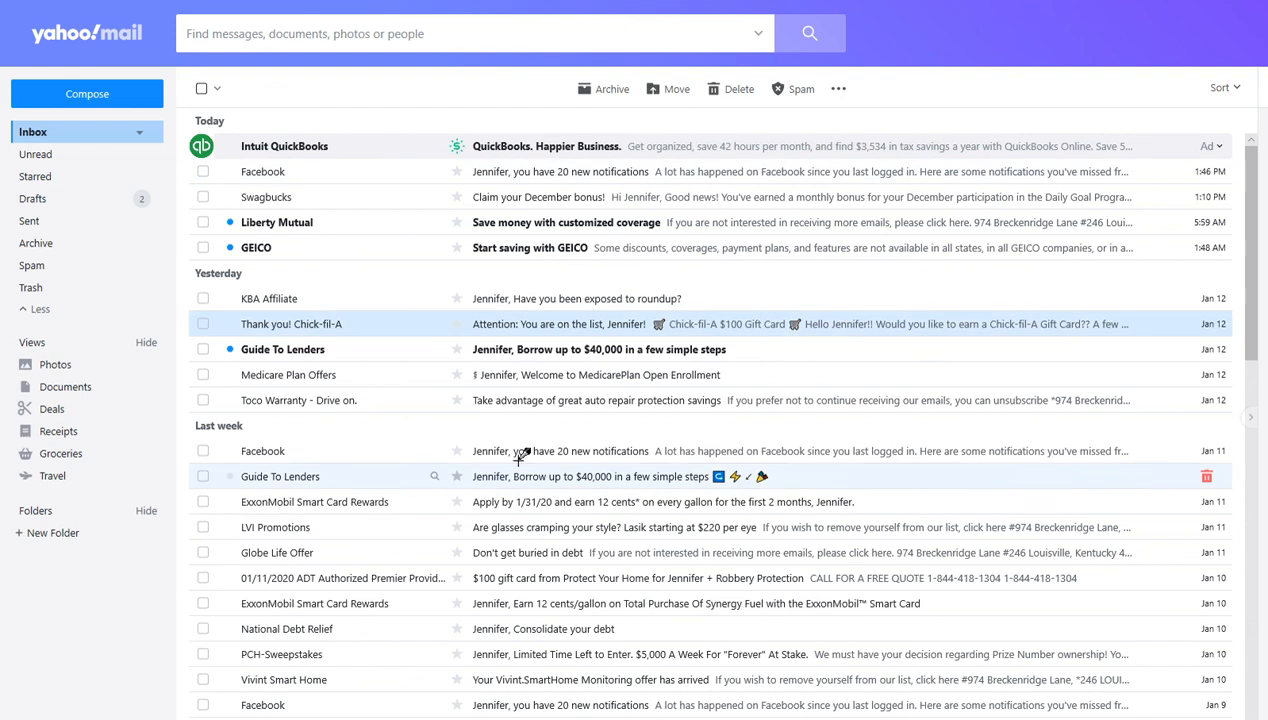